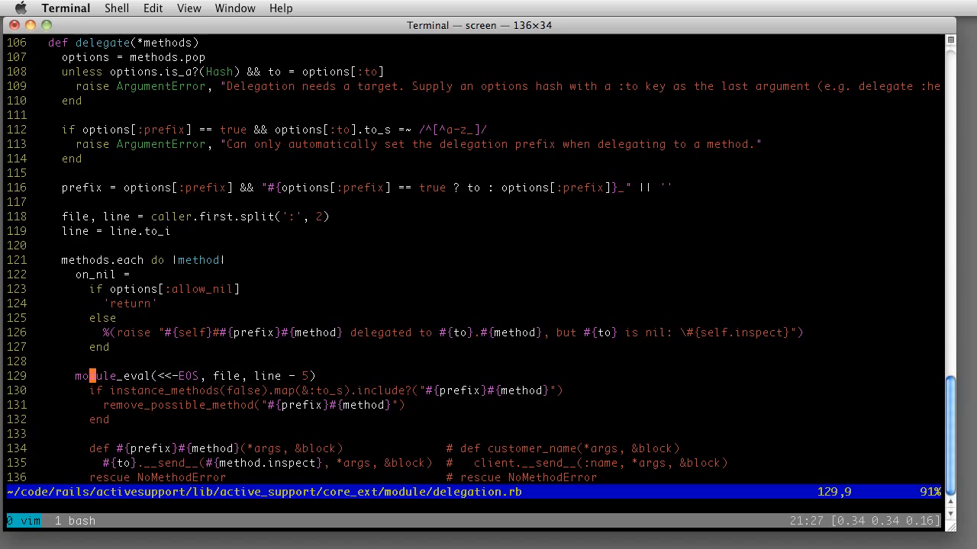
Move the cursor to the middle visible line, methods.each on line 121.
key(gg)
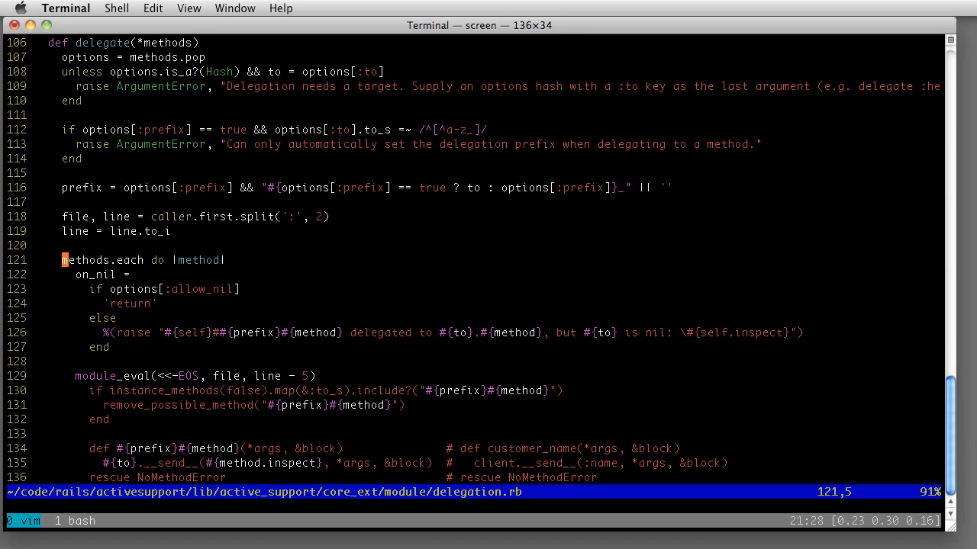
scroll(down, 3)
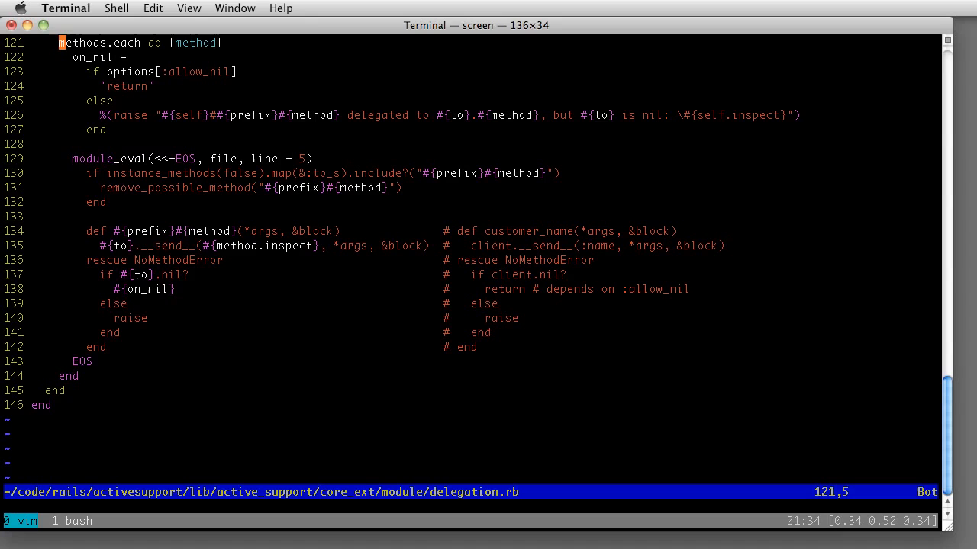
scroll(up, 3)
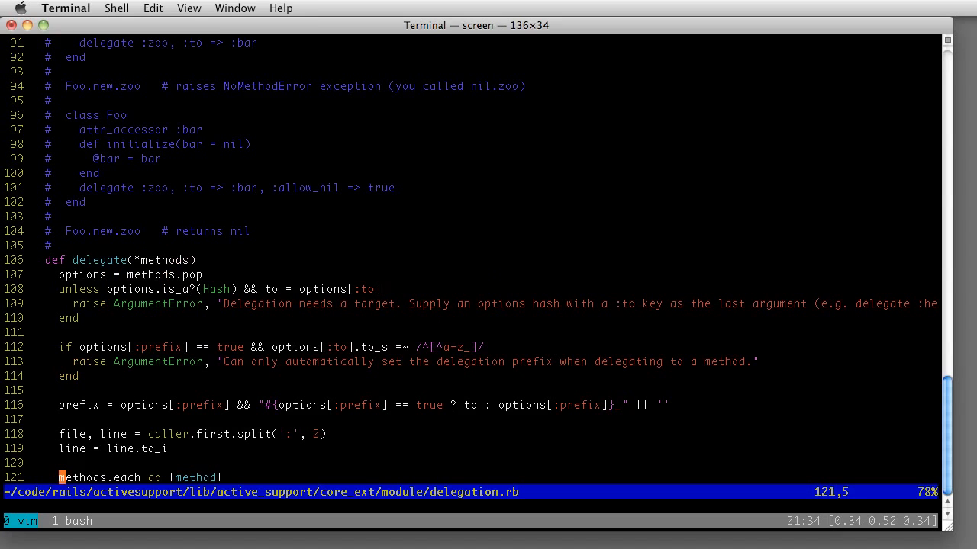
scroll(down, 3)
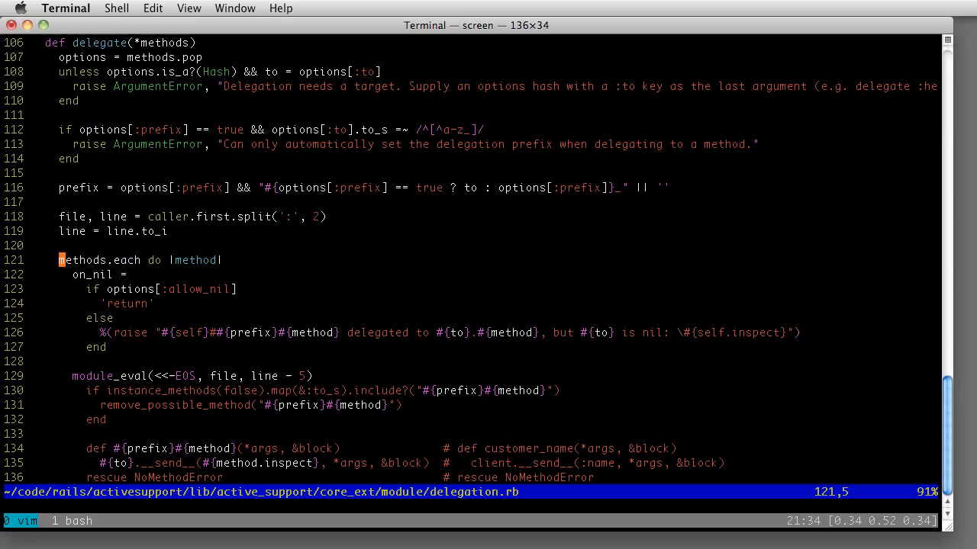